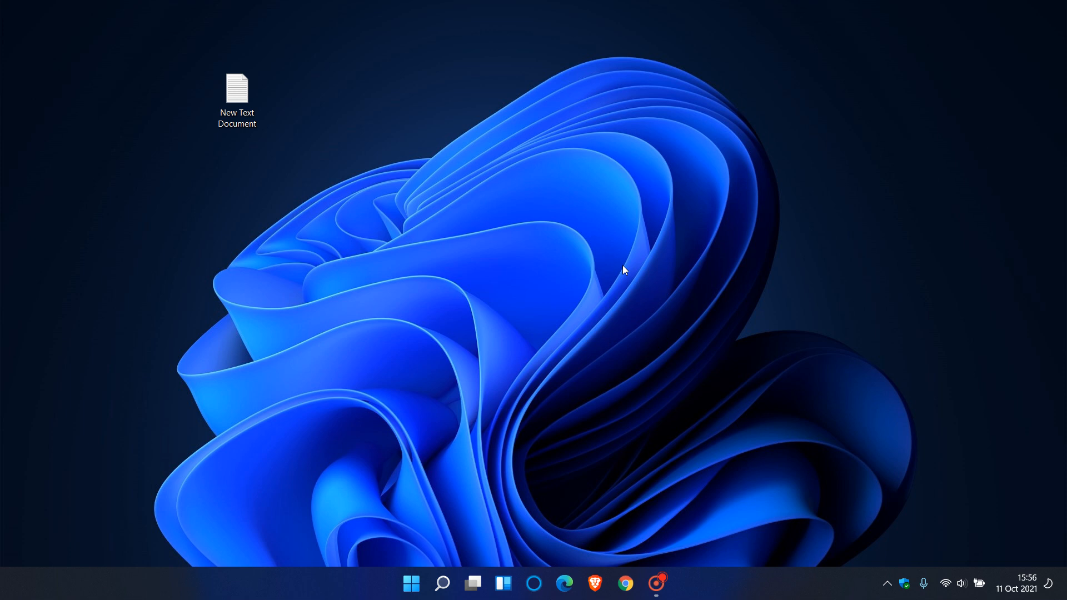
# Step: Select the New Text Document file on the desktop
pyautogui.click(236, 93)
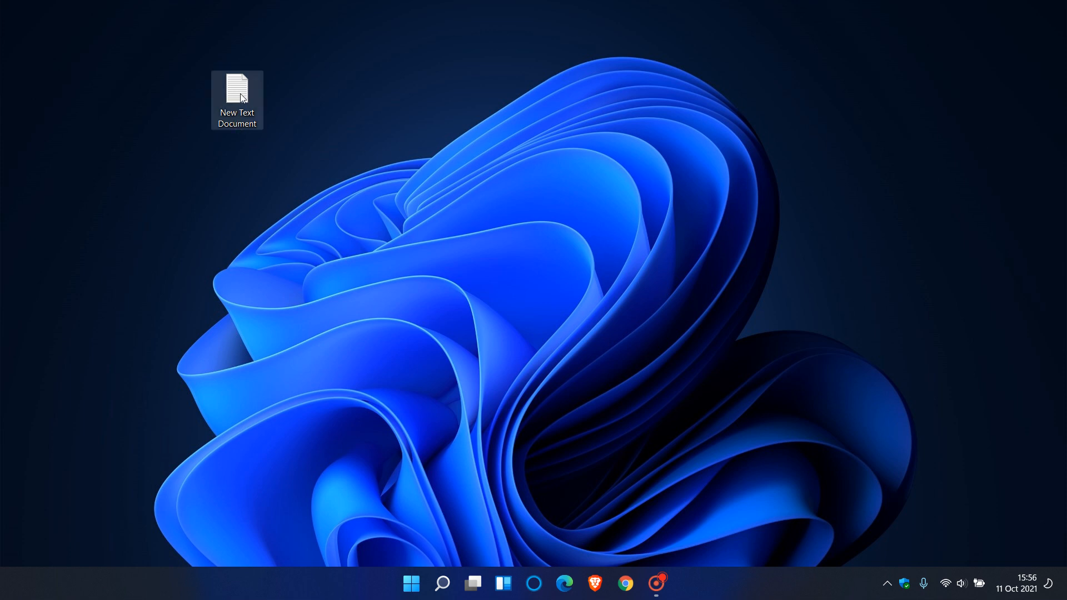
# Step: Show the compact Windows 11 context menu for New Text Document
pyautogui.rightClick(237, 93)
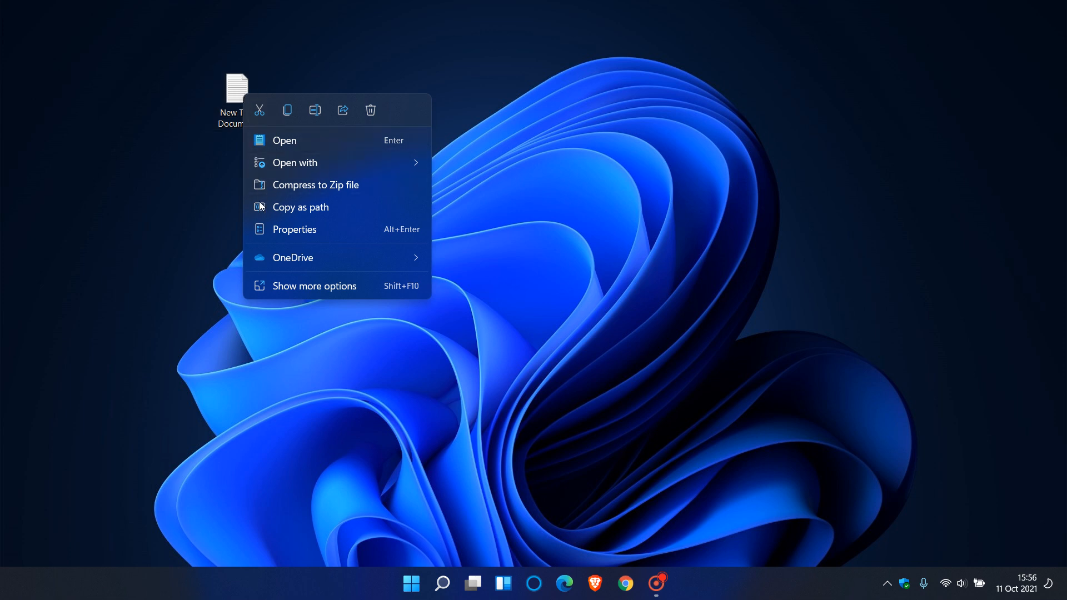
pyautogui.moveTo(312, 208)
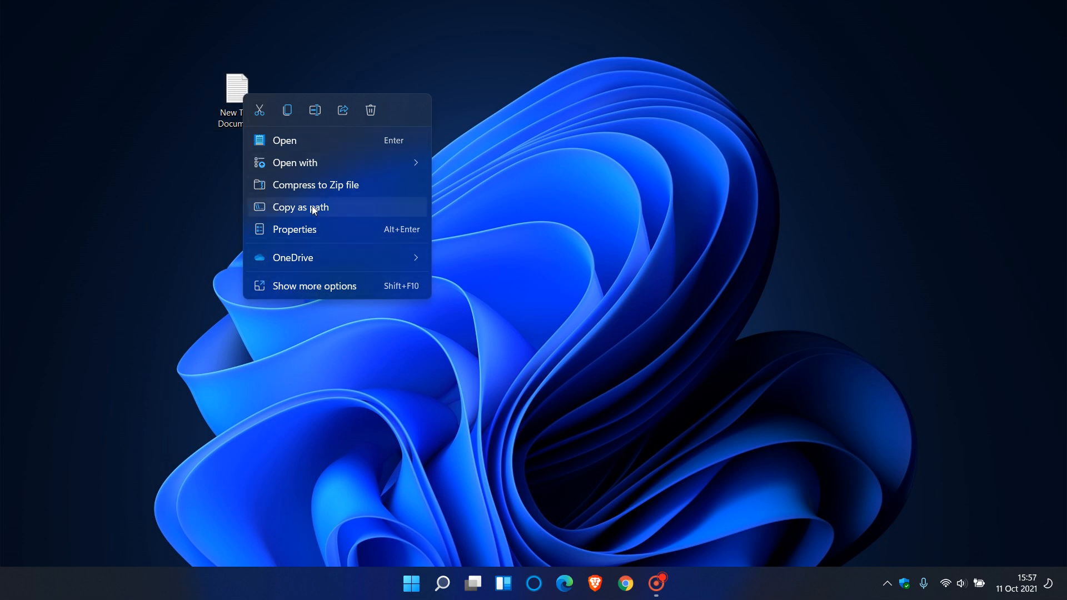
pyautogui.moveTo(333, 184)
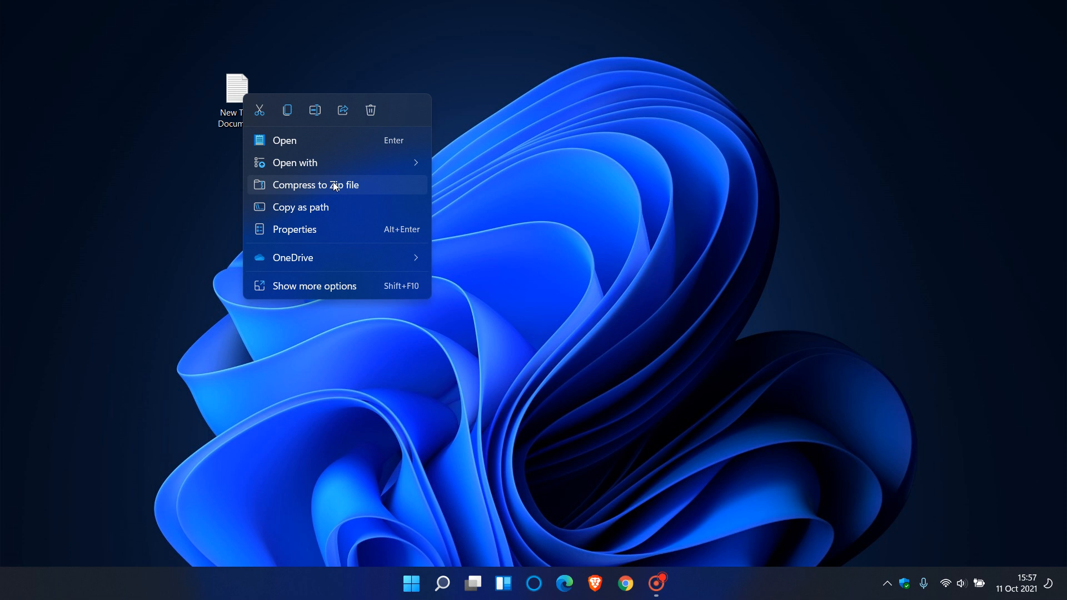
pyautogui.moveTo(252, 310)
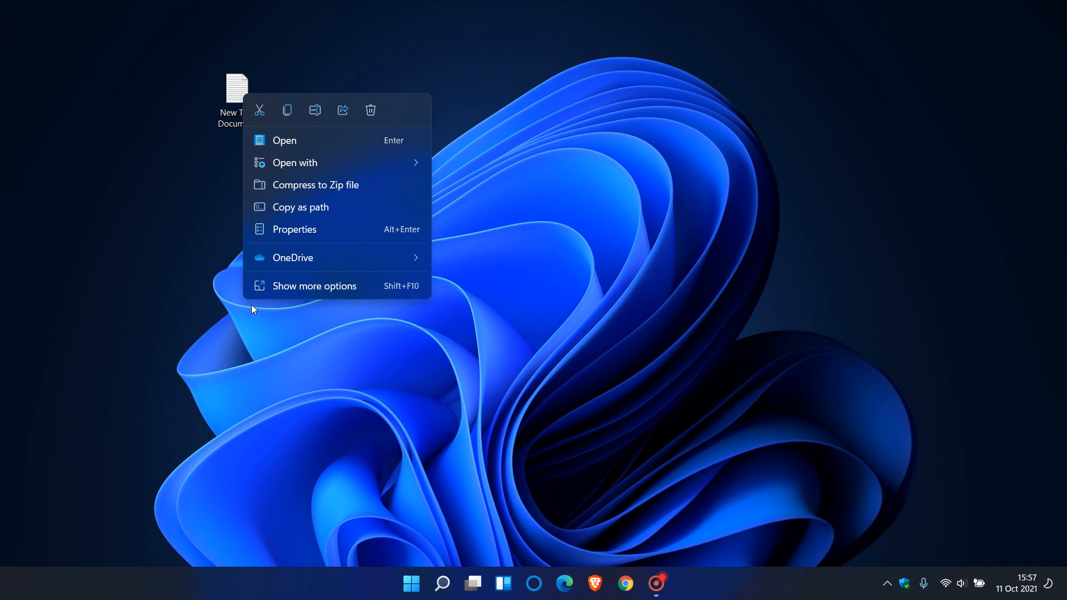
pyautogui.moveTo(157, 372)
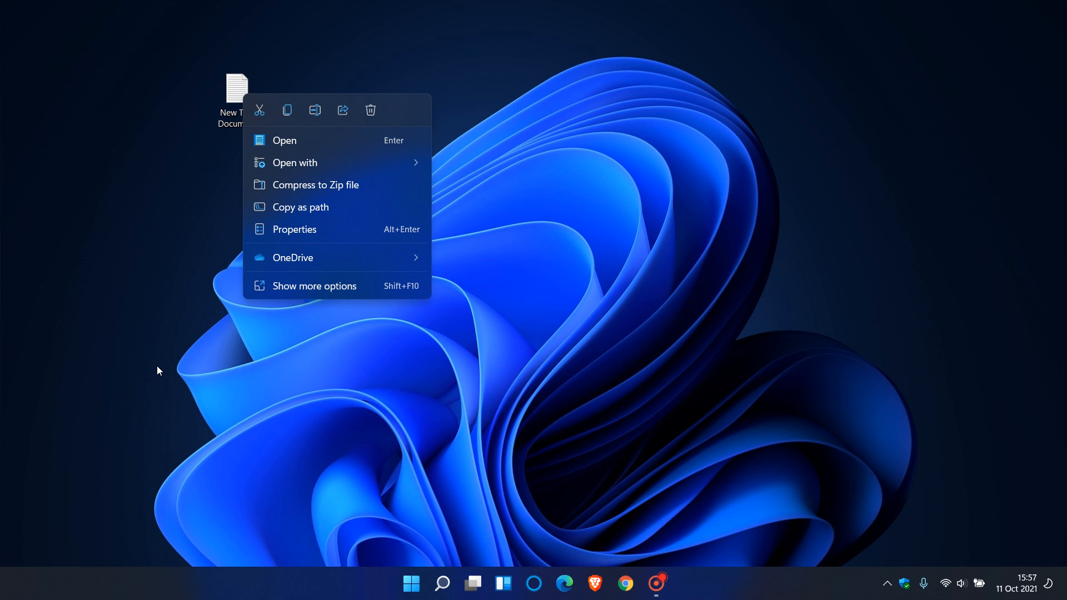
pyautogui.moveTo(335, 395)
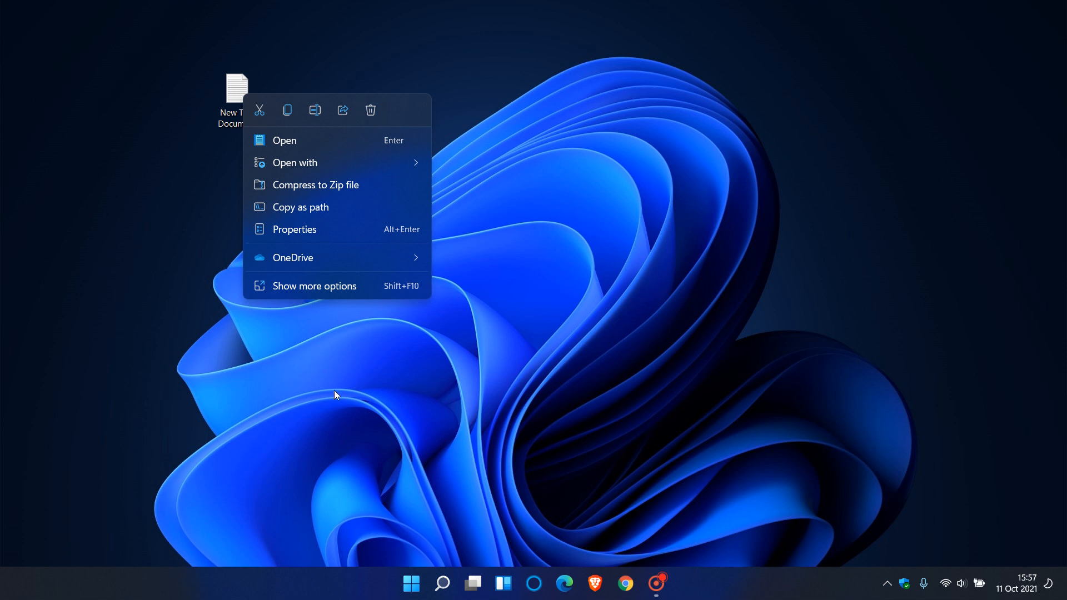
pyautogui.moveTo(244, 434)
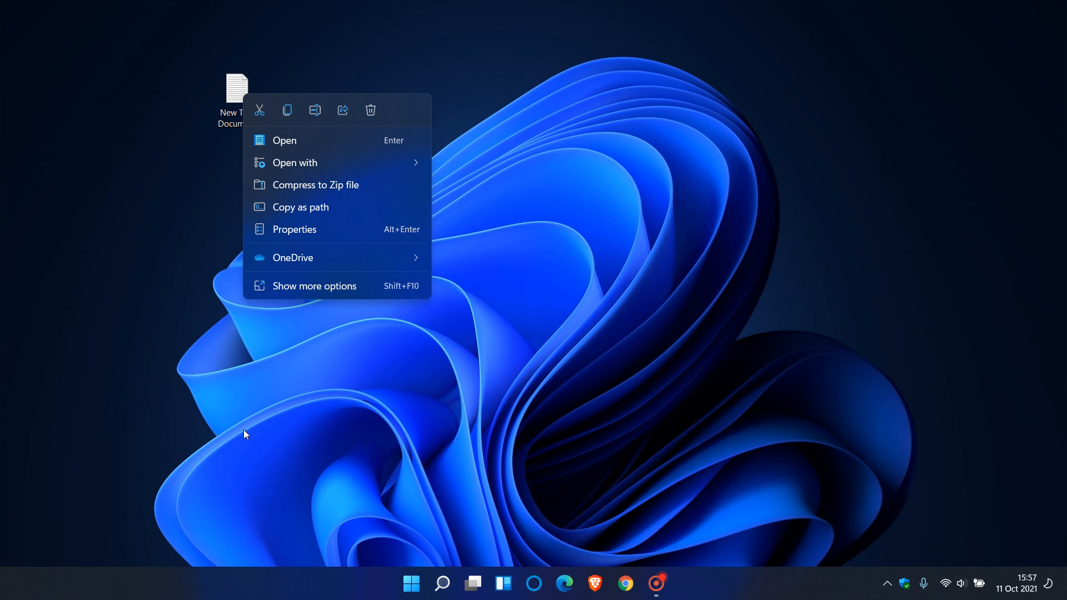
pyautogui.moveTo(440, 547)
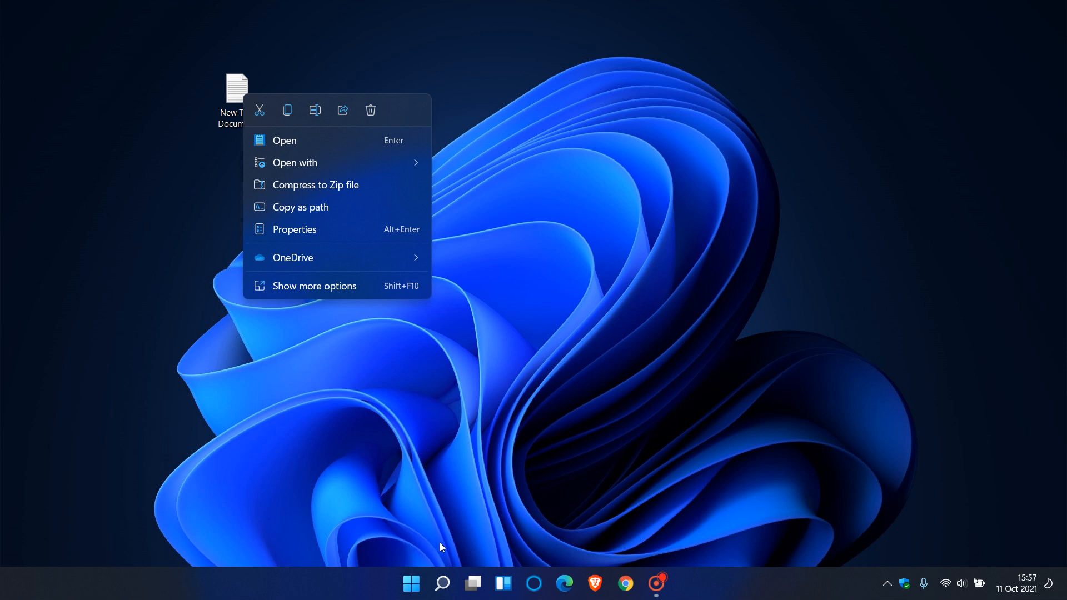
pyautogui.moveTo(422, 388)
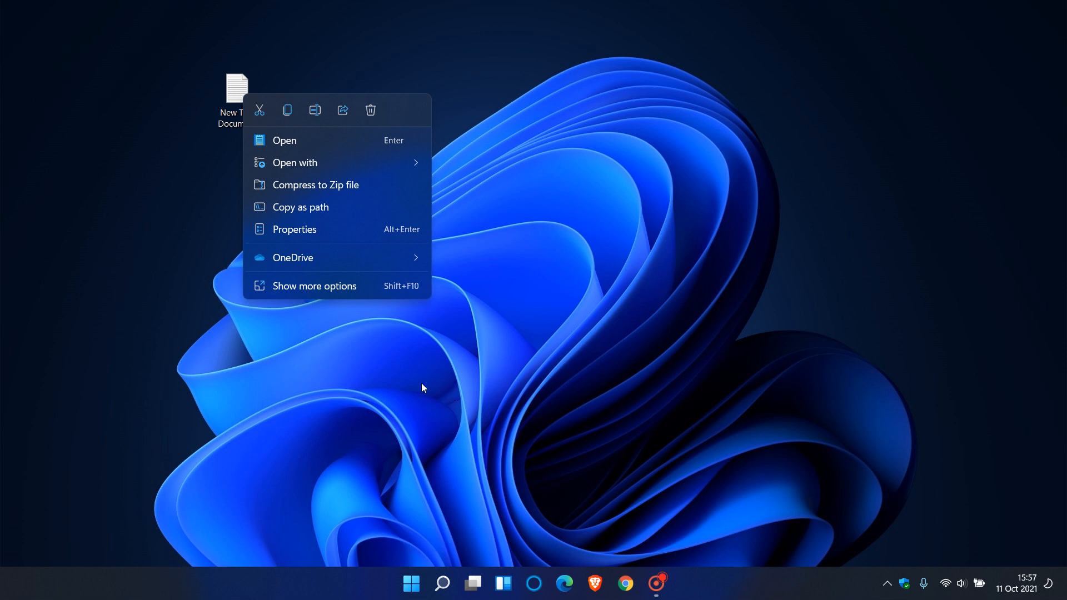
pyautogui.moveTo(299, 450)
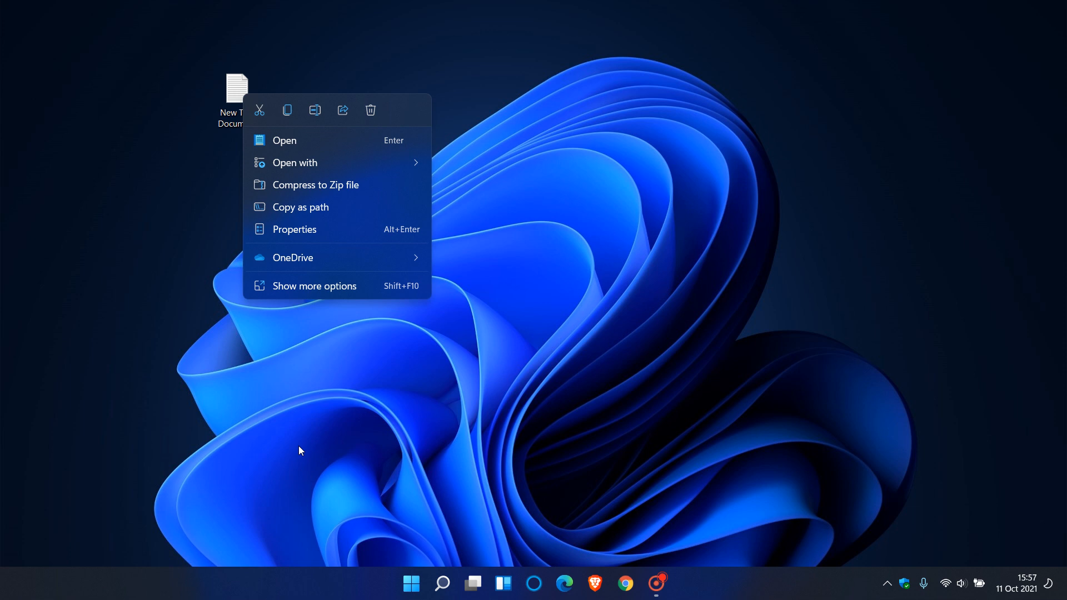
pyautogui.moveTo(334, 384)
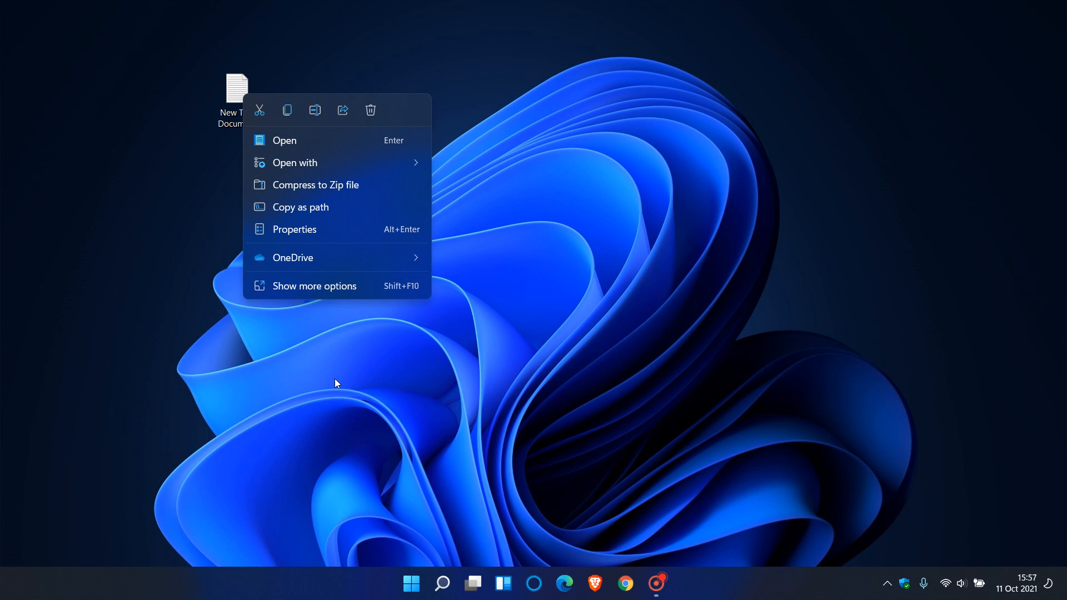
pyautogui.moveTo(333, 207)
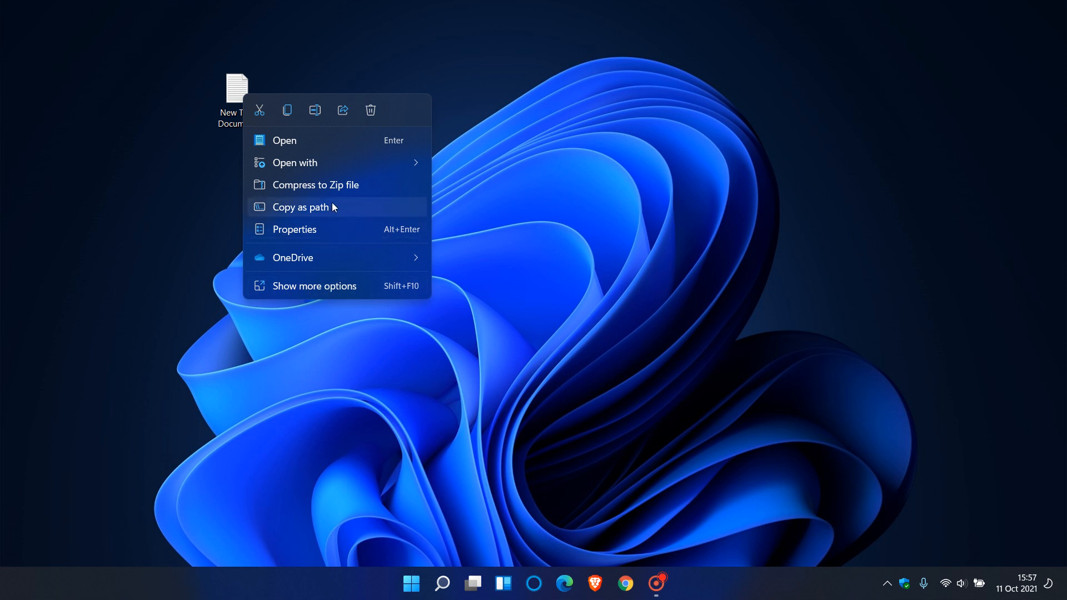
pyautogui.moveTo(371, 110)
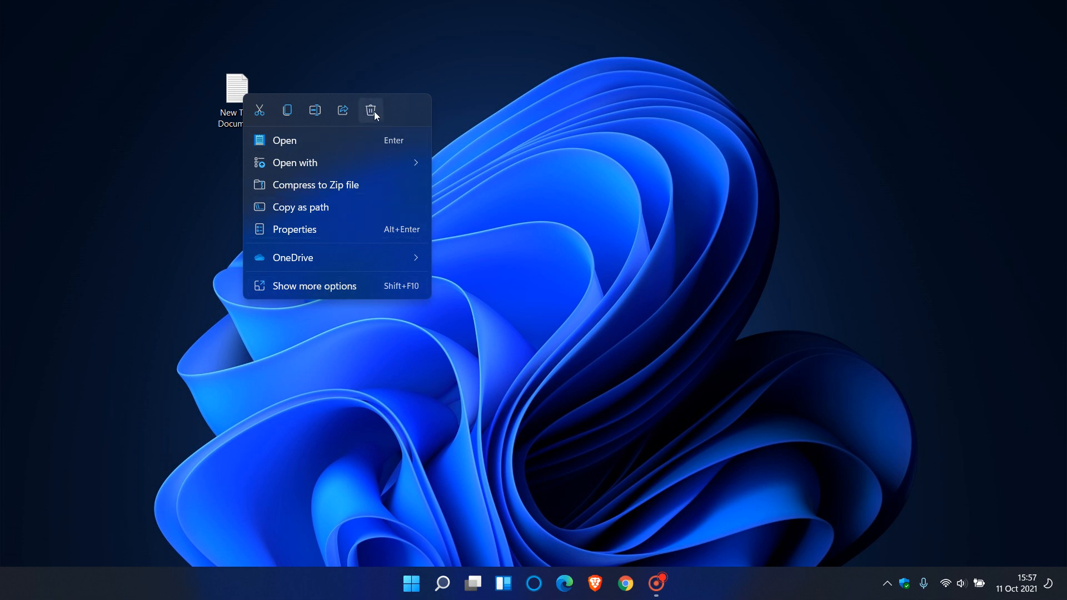
pyautogui.moveTo(259, 110)
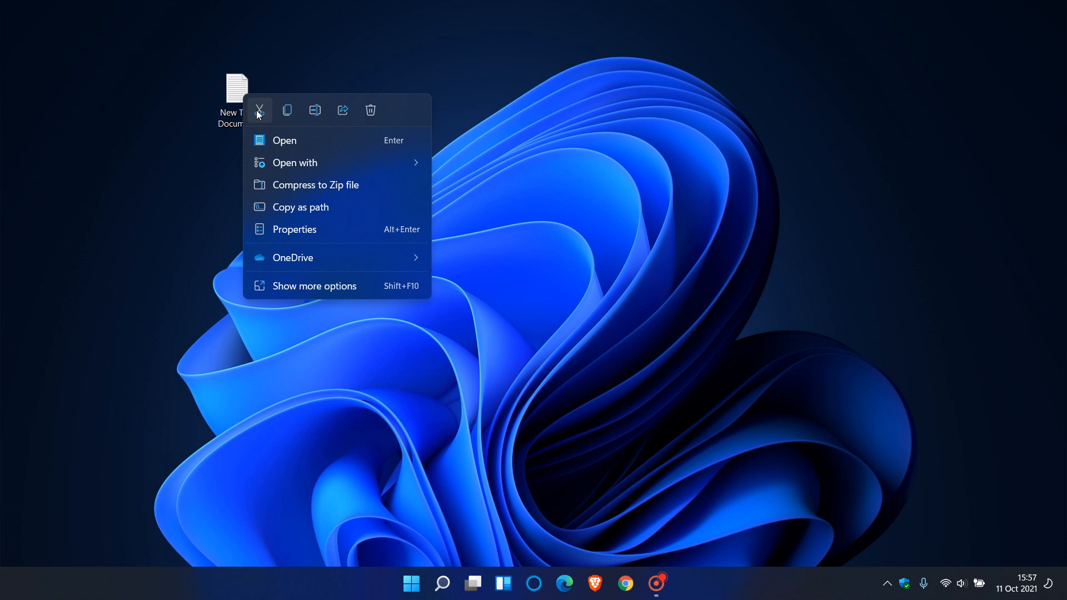
pyautogui.moveTo(259, 110)
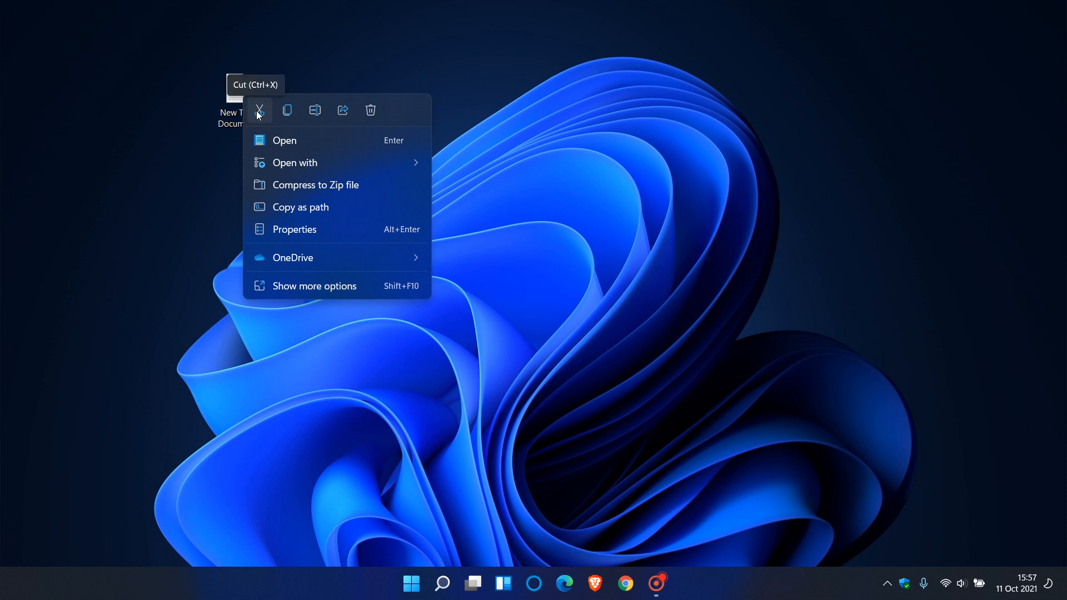
pyautogui.moveTo(287, 110)
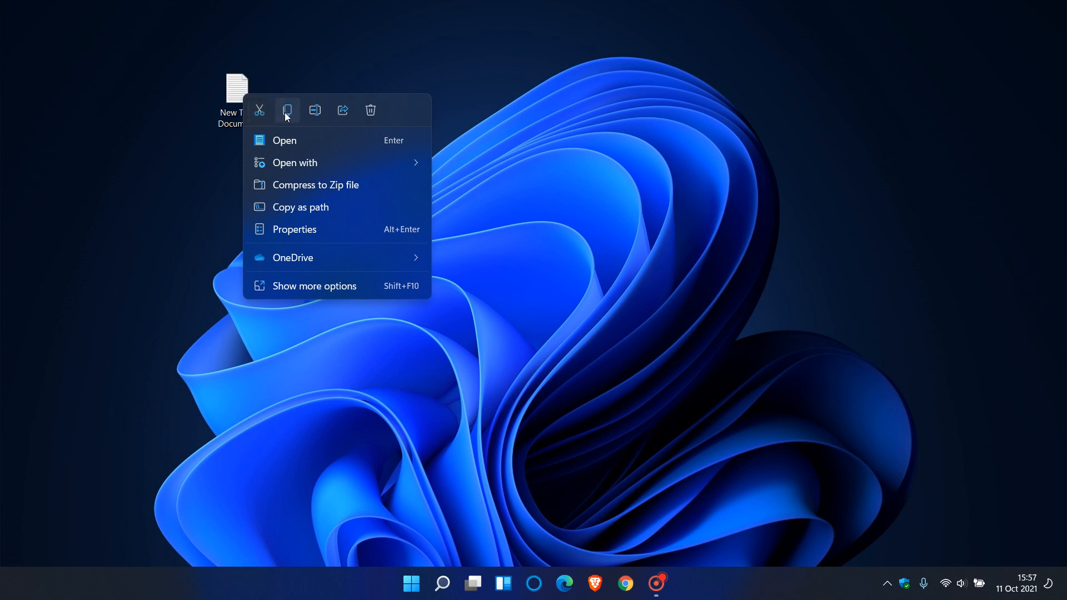
pyautogui.moveTo(343, 110)
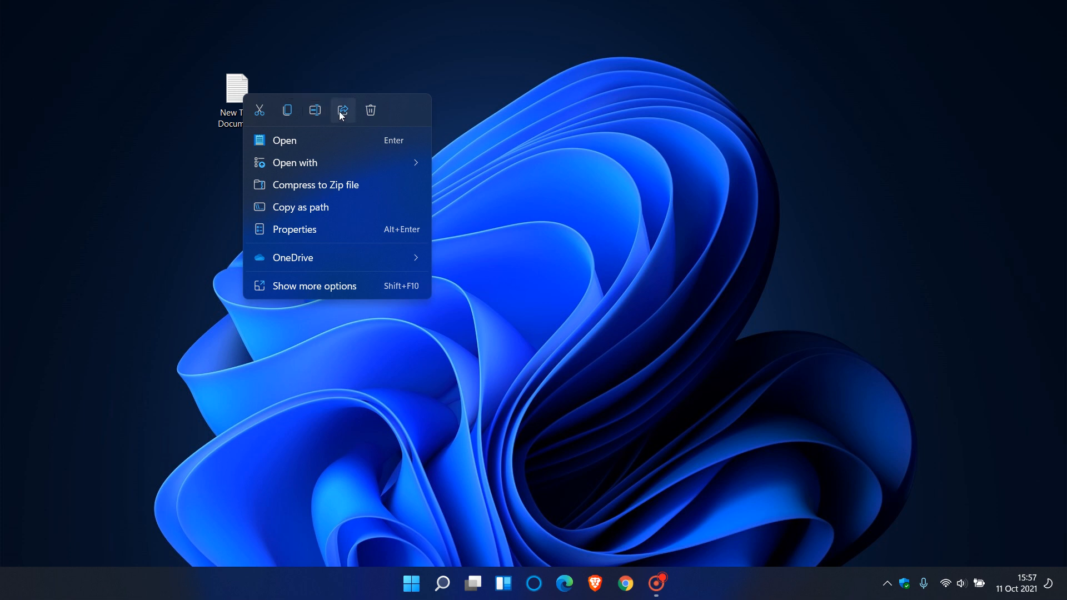
pyautogui.moveTo(372, 110)
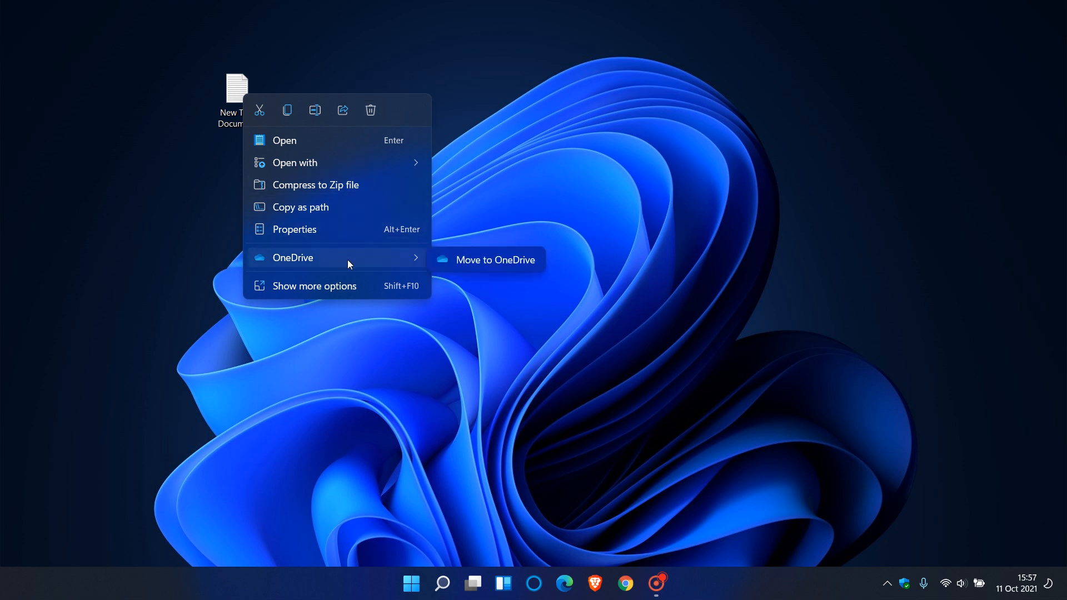
pyautogui.moveTo(311, 263)
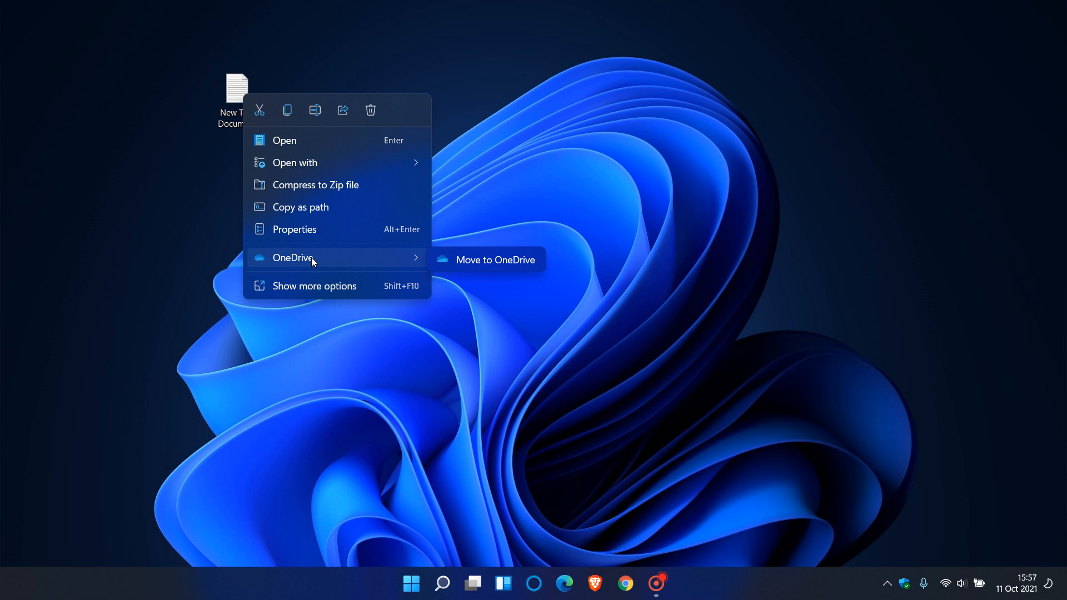
pyautogui.moveTo(330, 289)
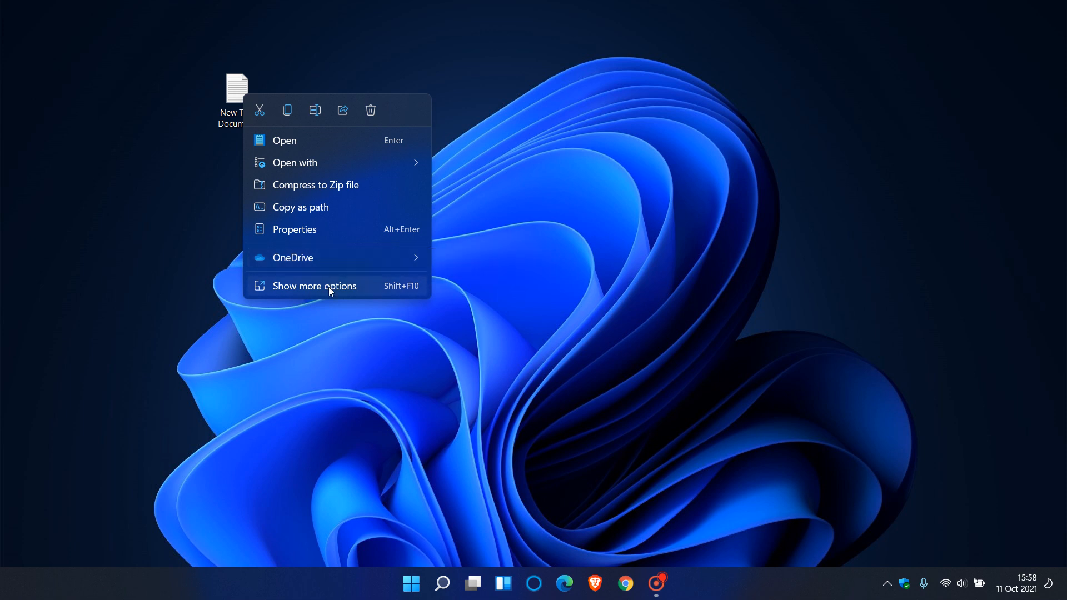
# Step: Reveal the full classic actions list via Show more options for the file
pyautogui.click(313, 286)
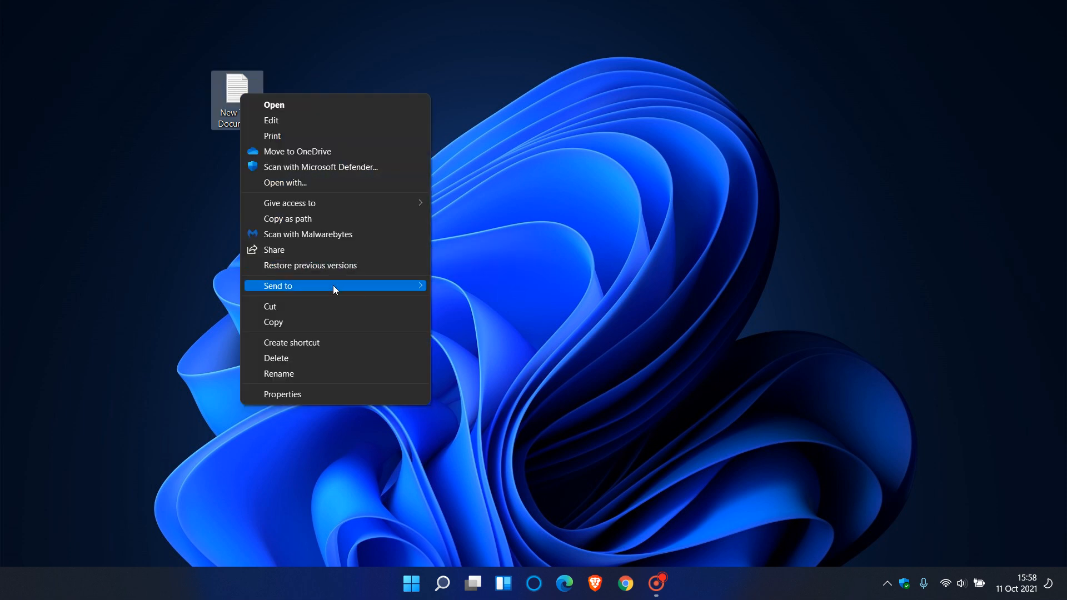
pyautogui.moveTo(347, 240)
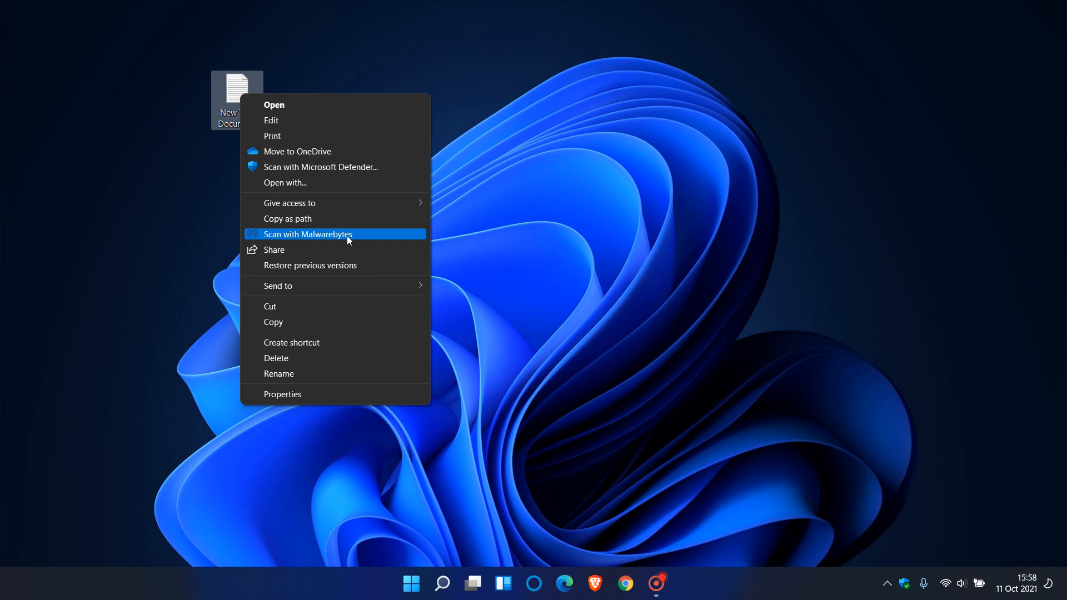
pyautogui.moveTo(271, 105)
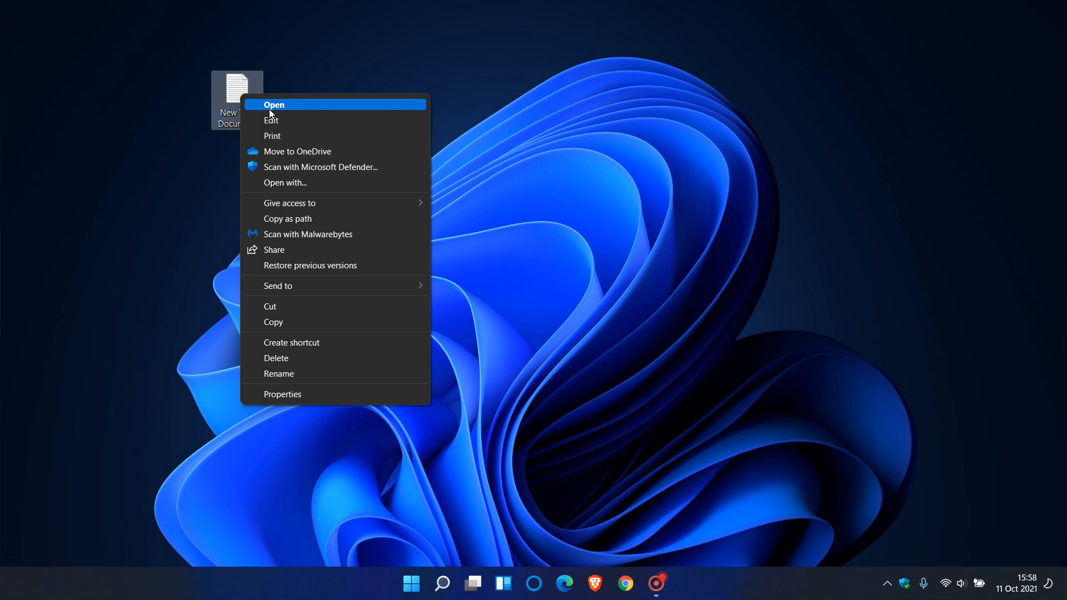
pyautogui.moveTo(391, 167)
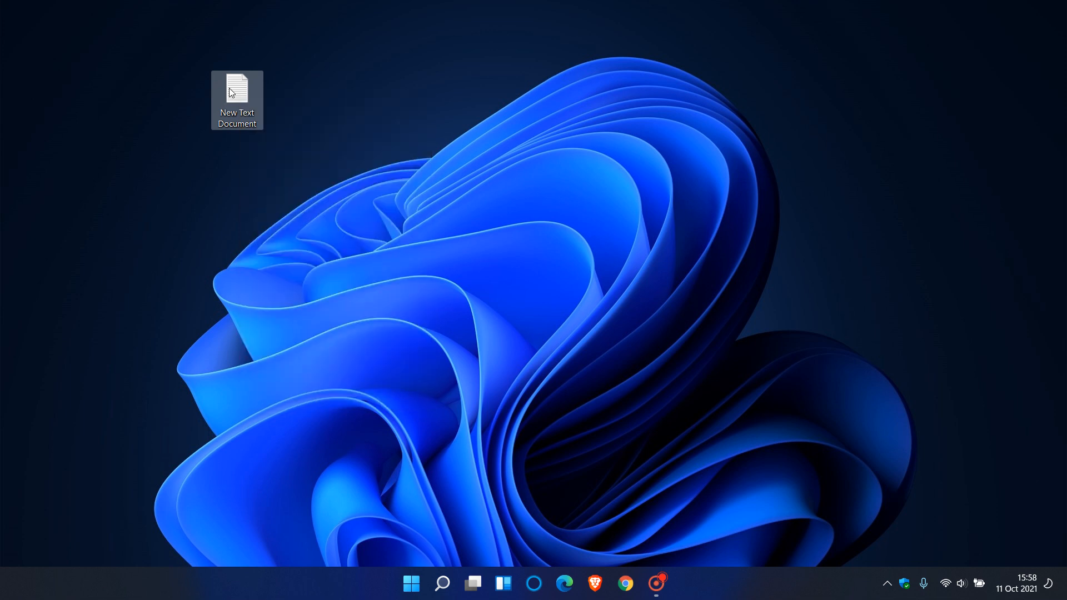
pyautogui.rightClick(237, 93)
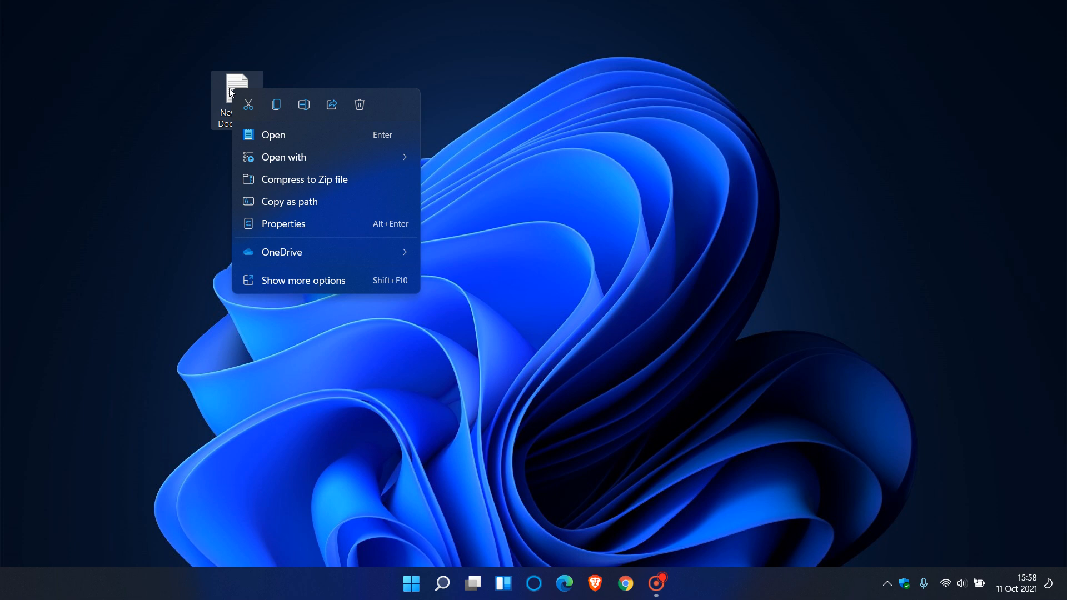
pyautogui.moveTo(236, 87)
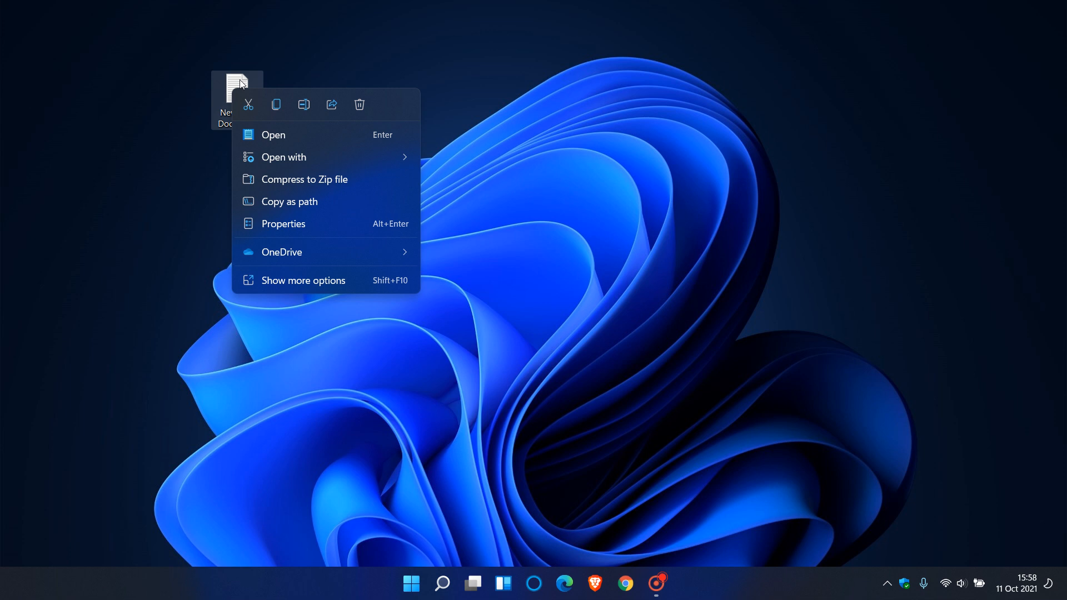
pyautogui.click(302, 280)
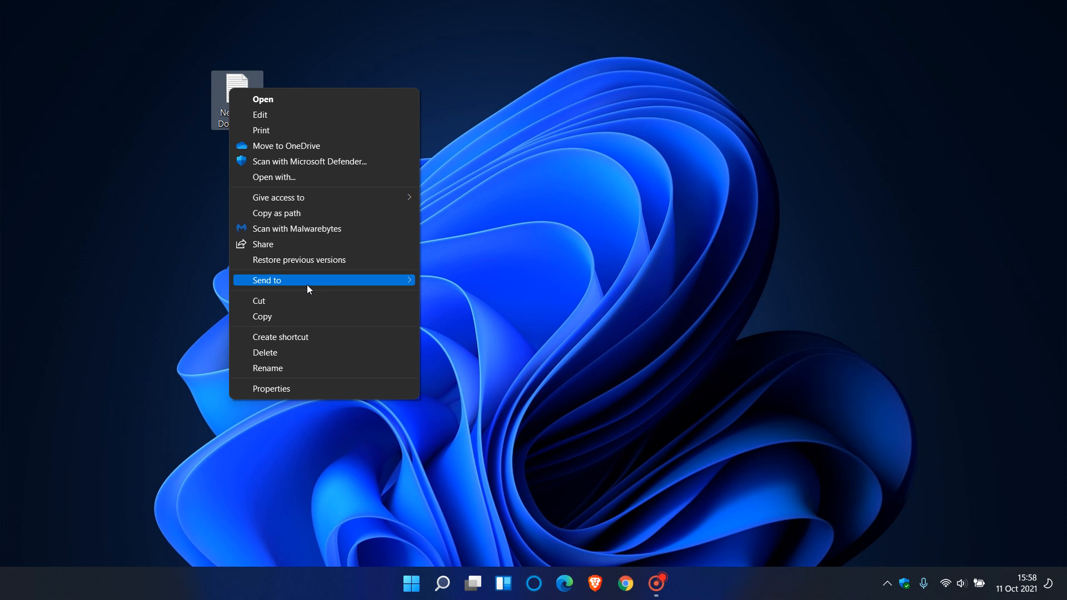
pyautogui.moveTo(347, 229)
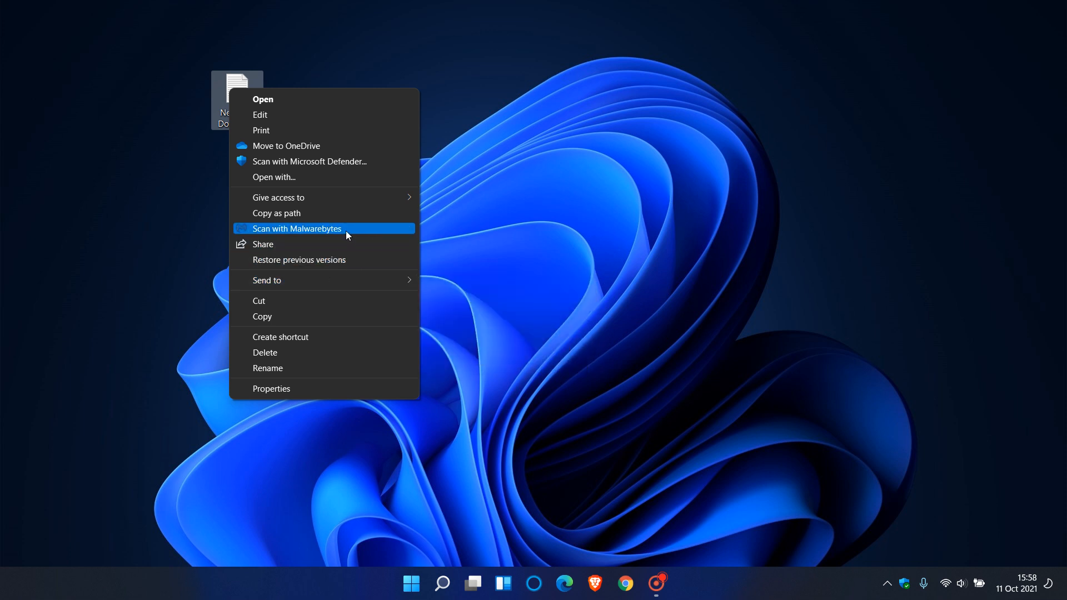
pyautogui.moveTo(307, 232)
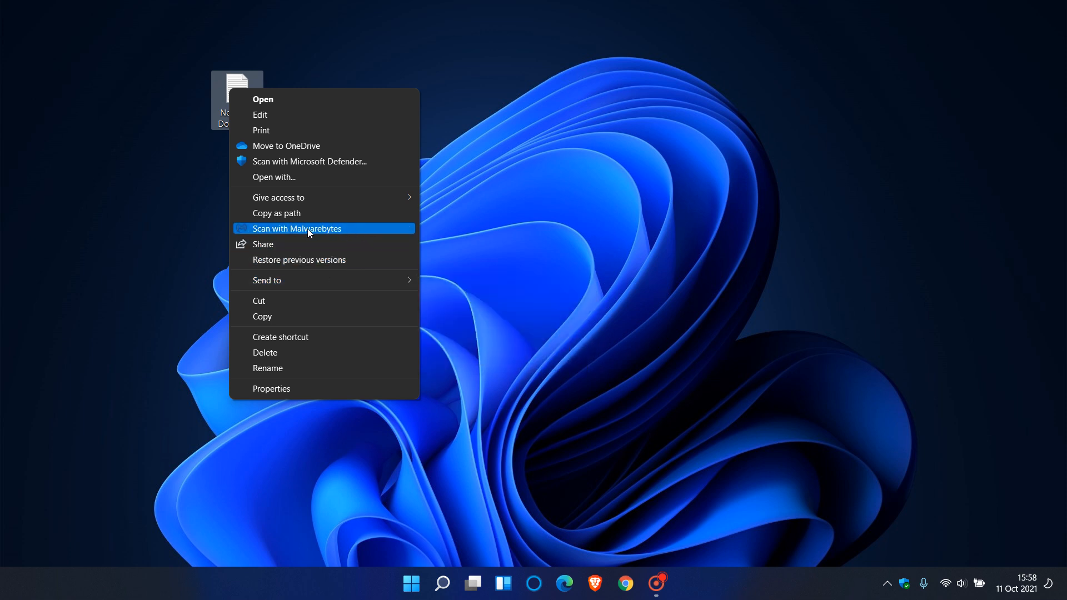
pyautogui.moveTo(348, 230)
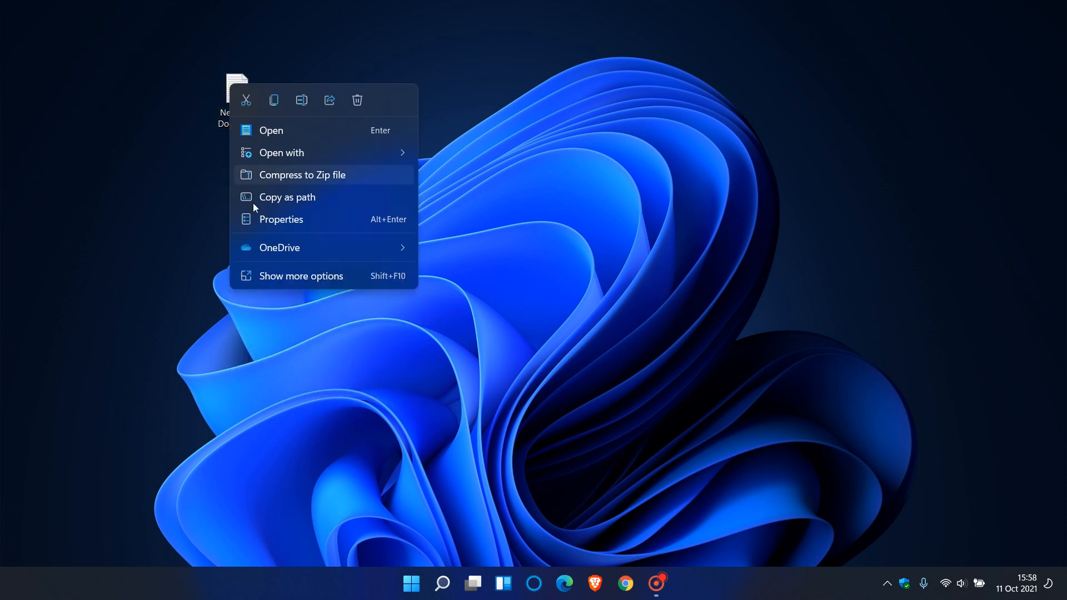
pyautogui.click(300, 275)
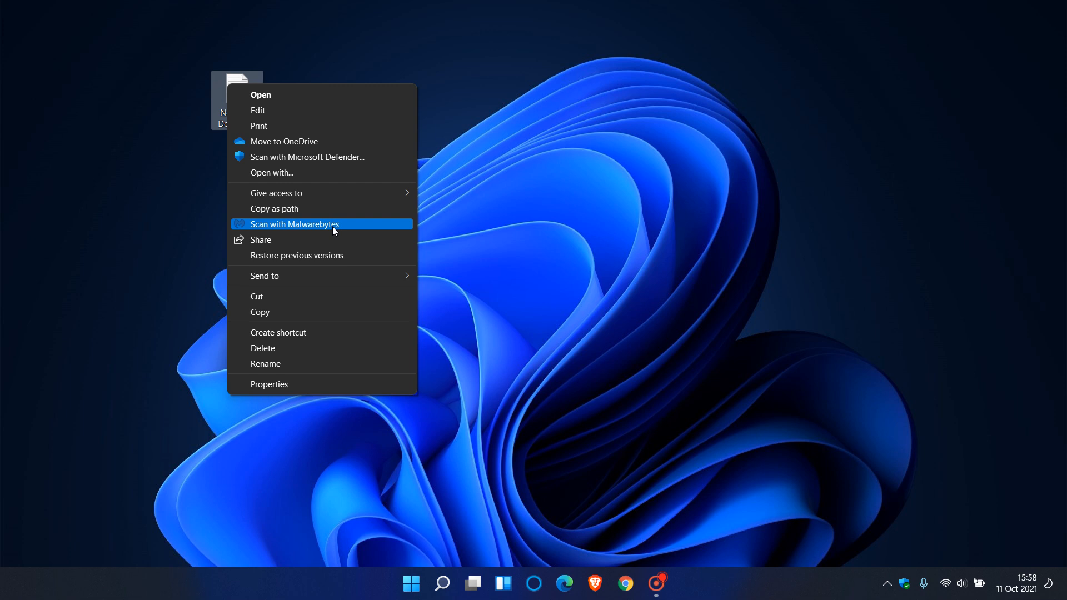
pyautogui.moveTo(595, 252)
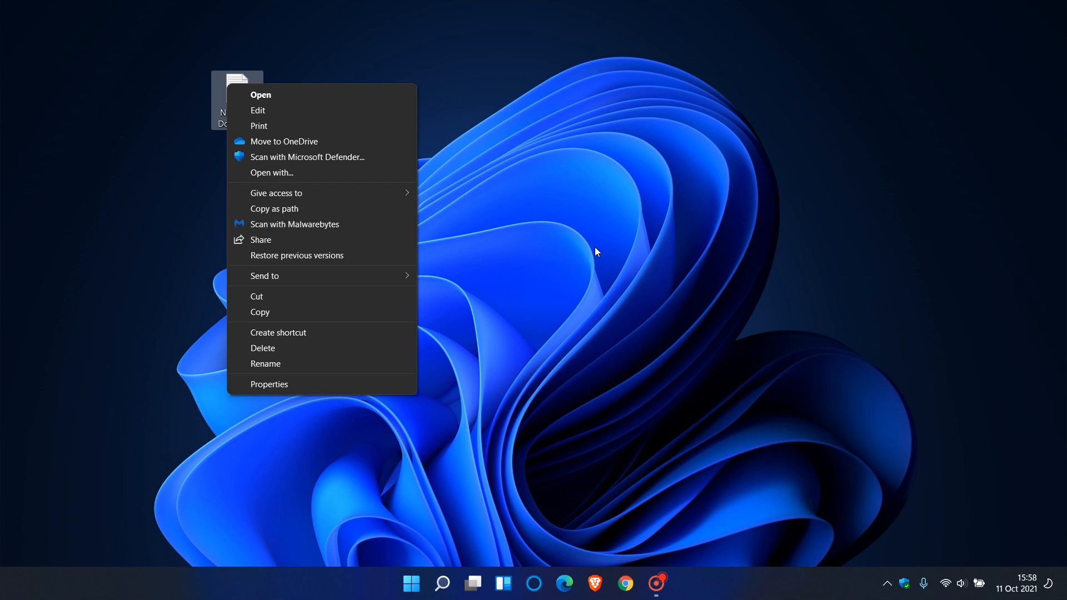
pyautogui.click(578, 247)
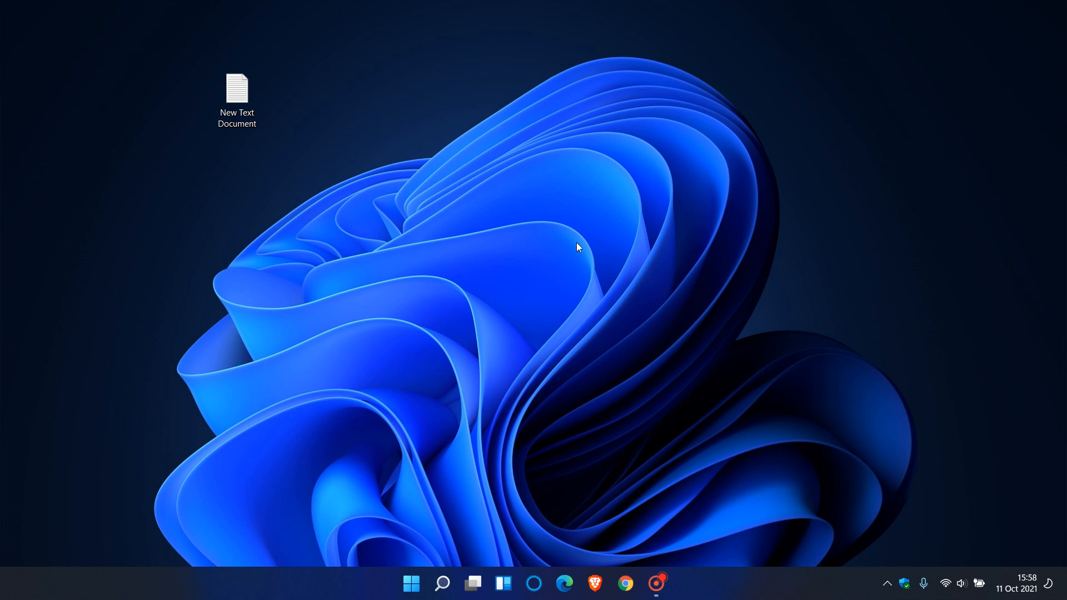
pyautogui.moveTo(408, 198)
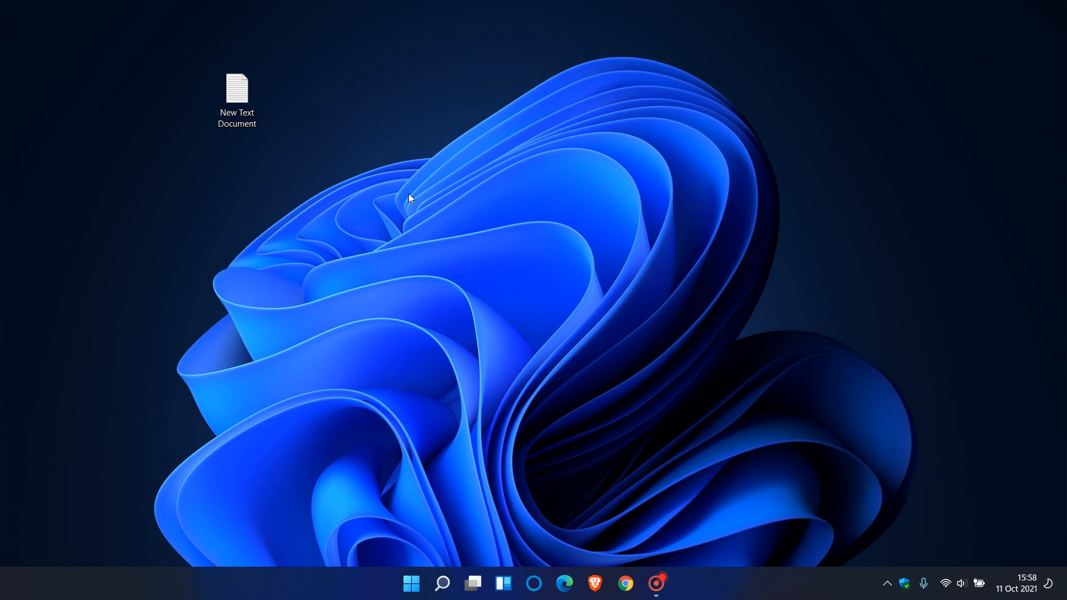
# Step: Select New Text Document and show its compact context menu again
pyautogui.click(237, 96)
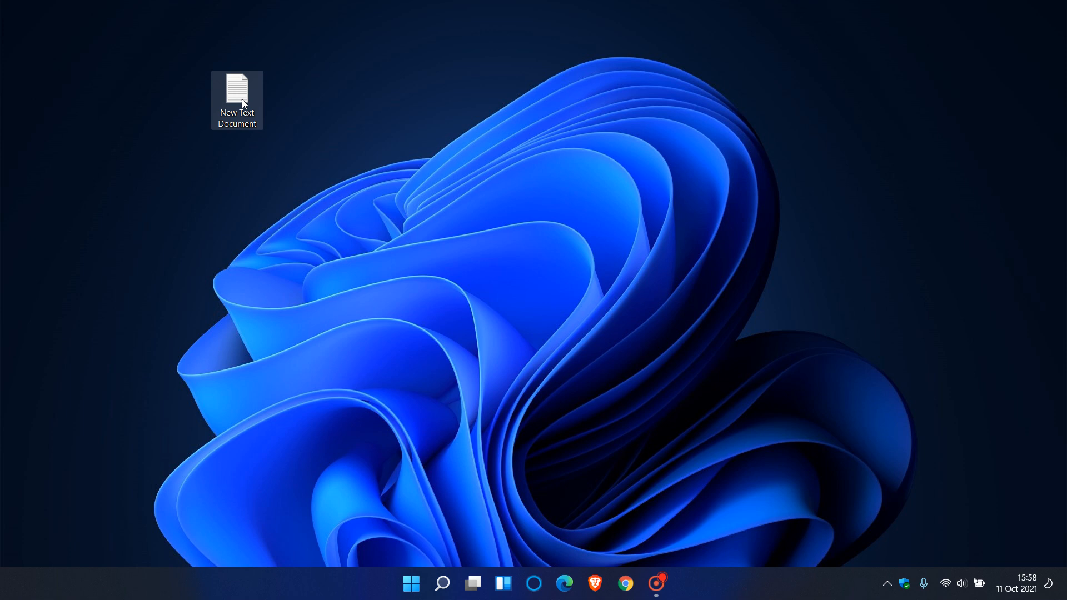
pyautogui.rightClick(237, 96)
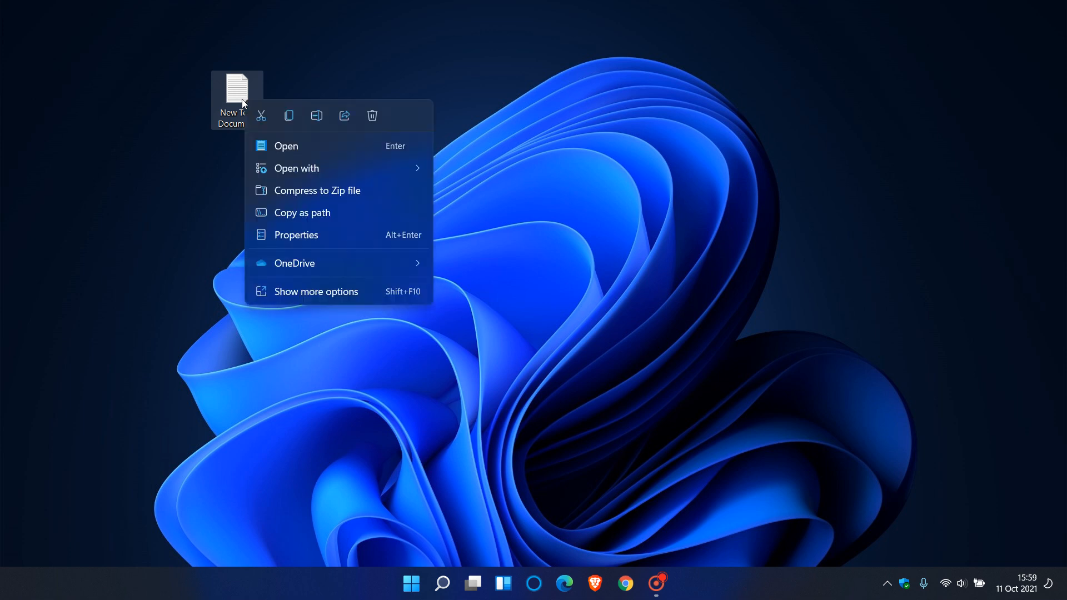
# Step: Expand to the legacy Show more options menu, then dismiss it leaving the file unchanged
pyautogui.click(296, 168)
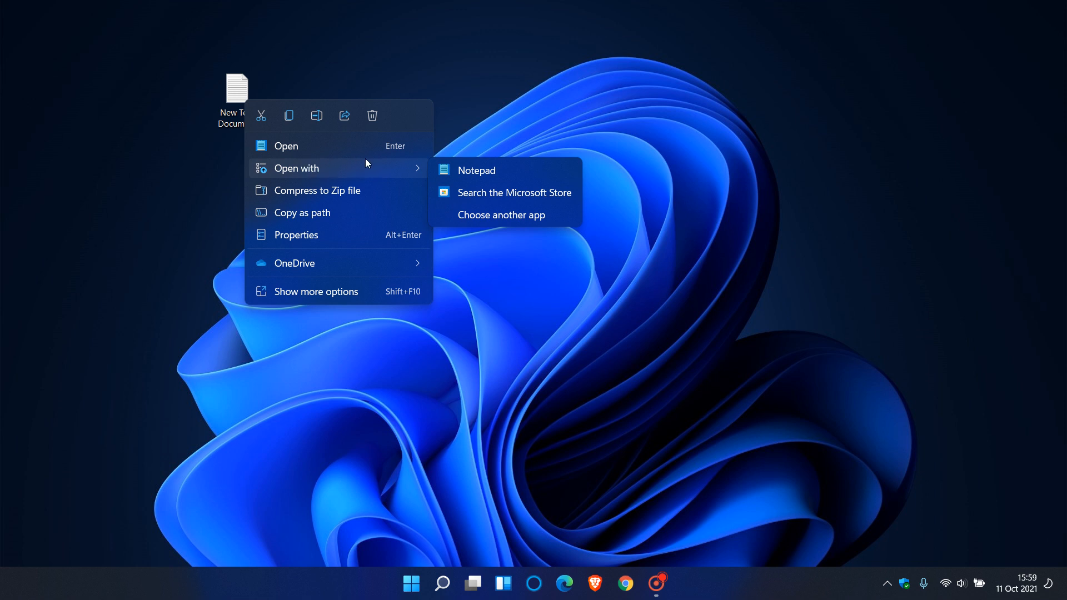
pyautogui.moveTo(326, 146)
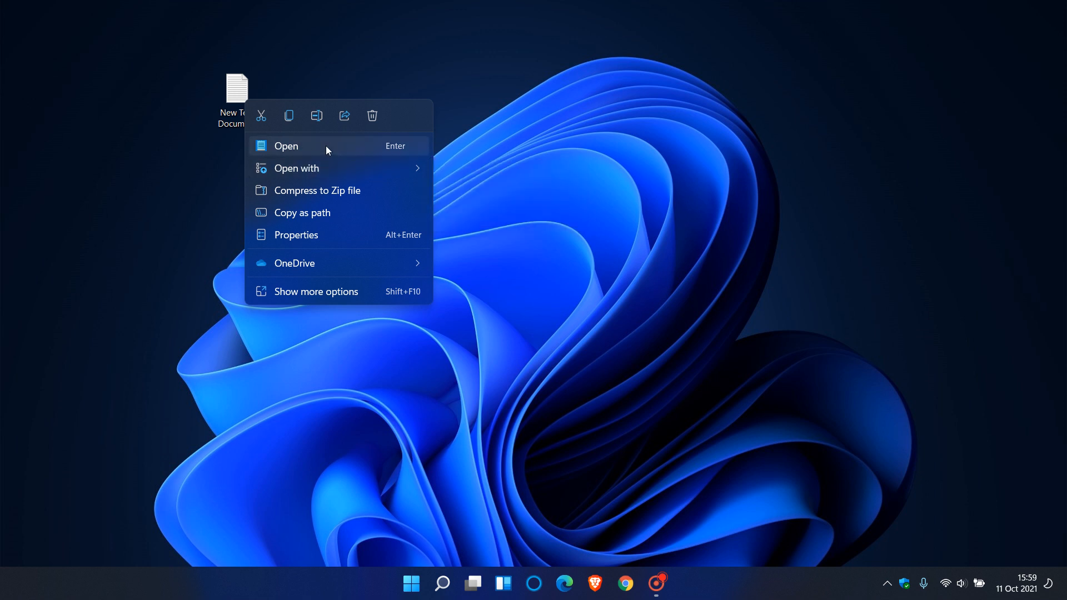
pyautogui.moveTo(331, 291)
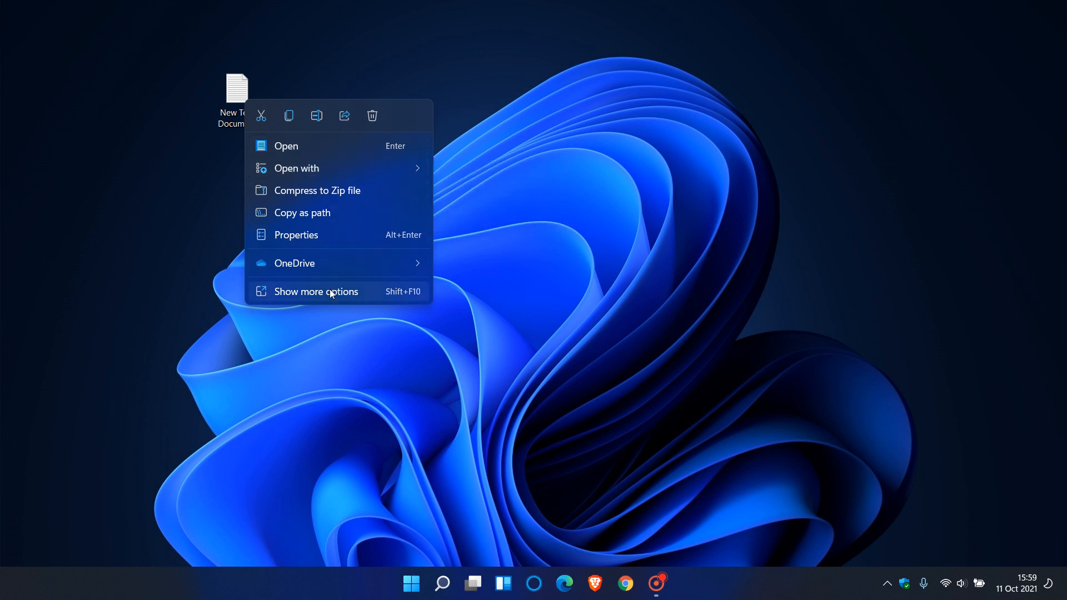
pyautogui.click(315, 291)
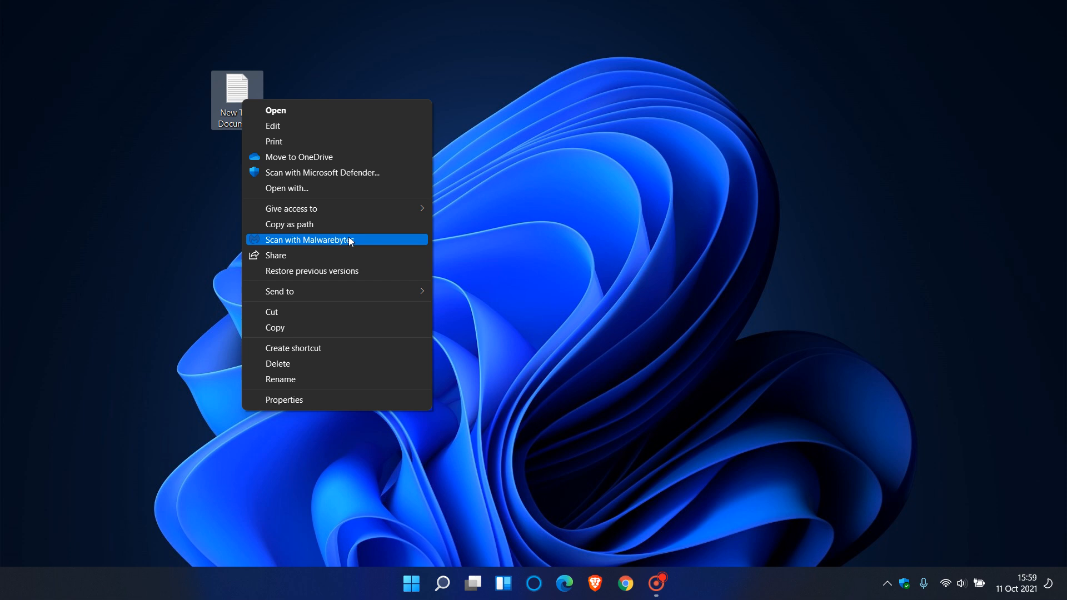
pyautogui.moveTo(350, 236)
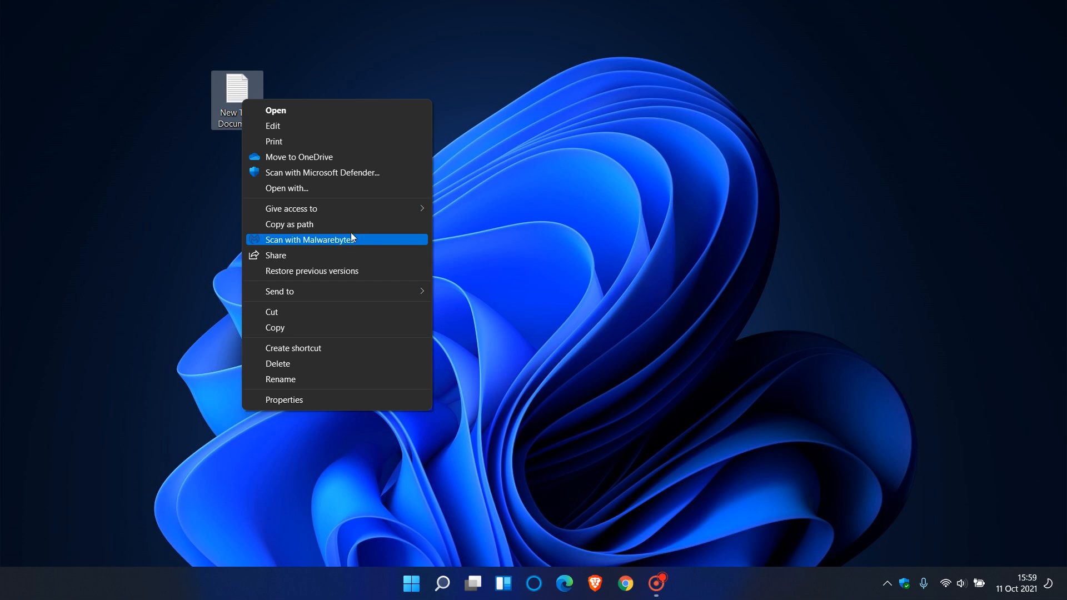
pyautogui.moveTo(347, 244)
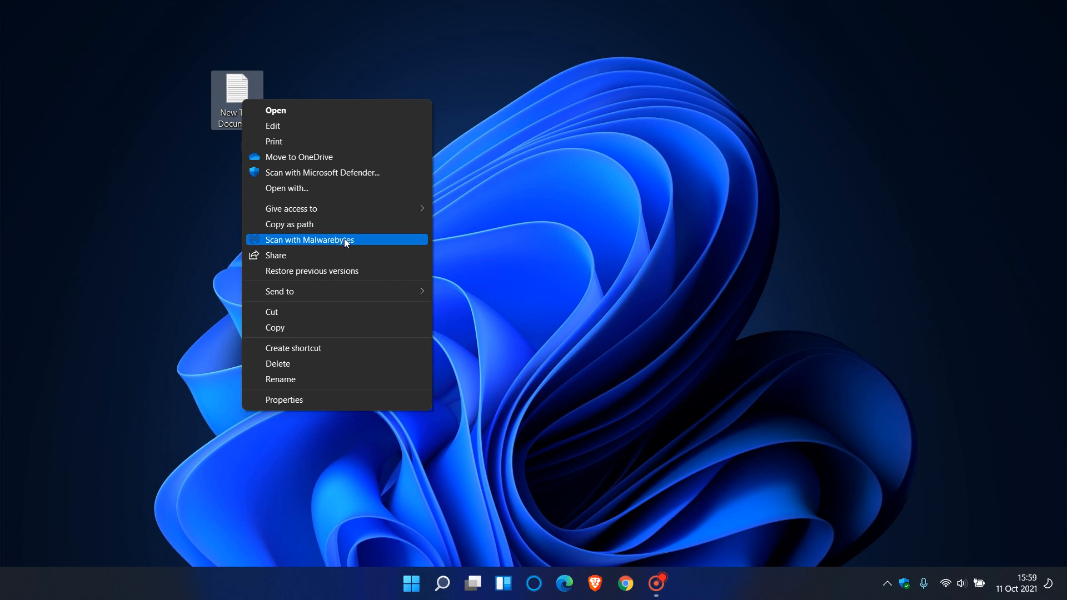
pyautogui.moveTo(311, 189)
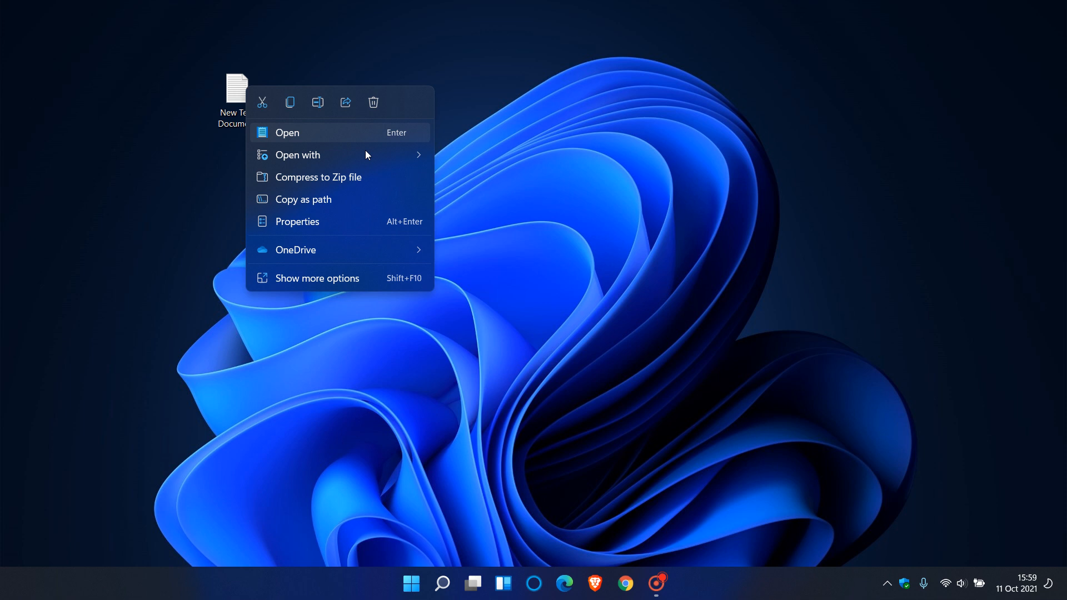
pyautogui.moveTo(338, 199)
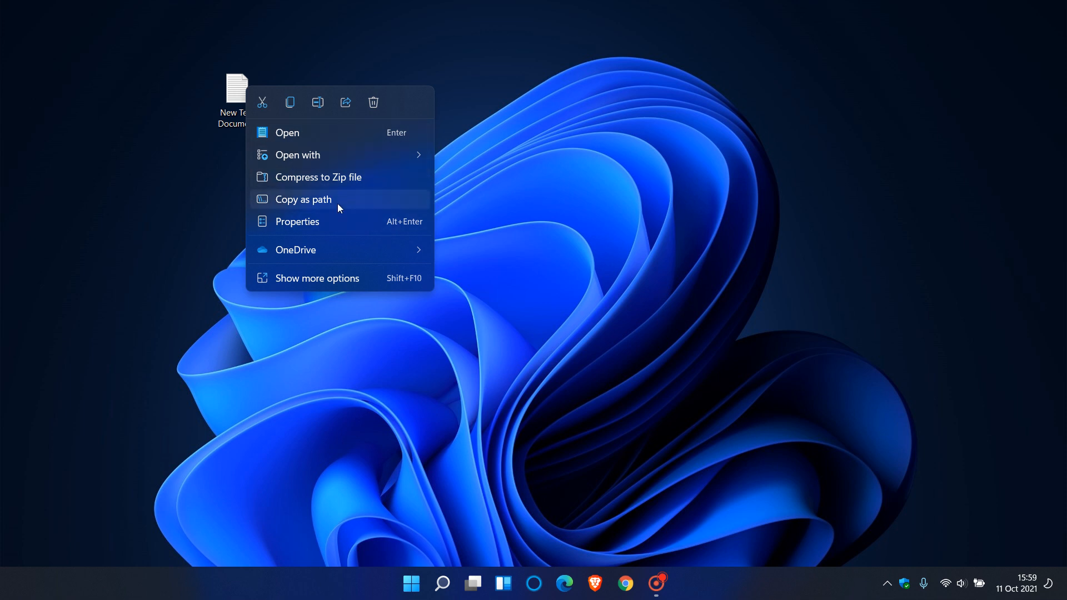
pyautogui.moveTo(338, 223)
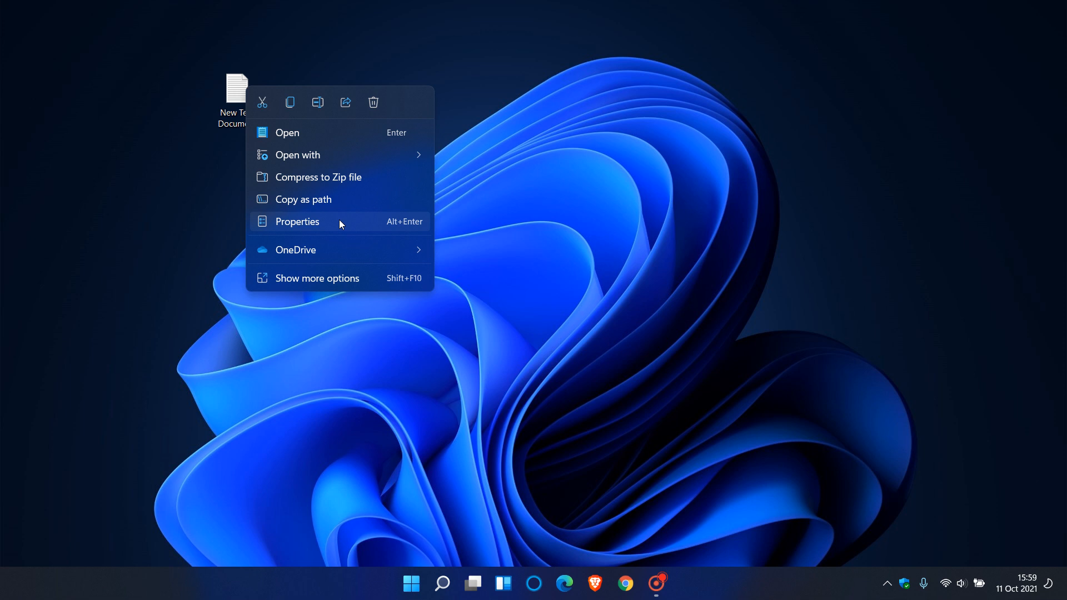
pyautogui.click(640, 216)
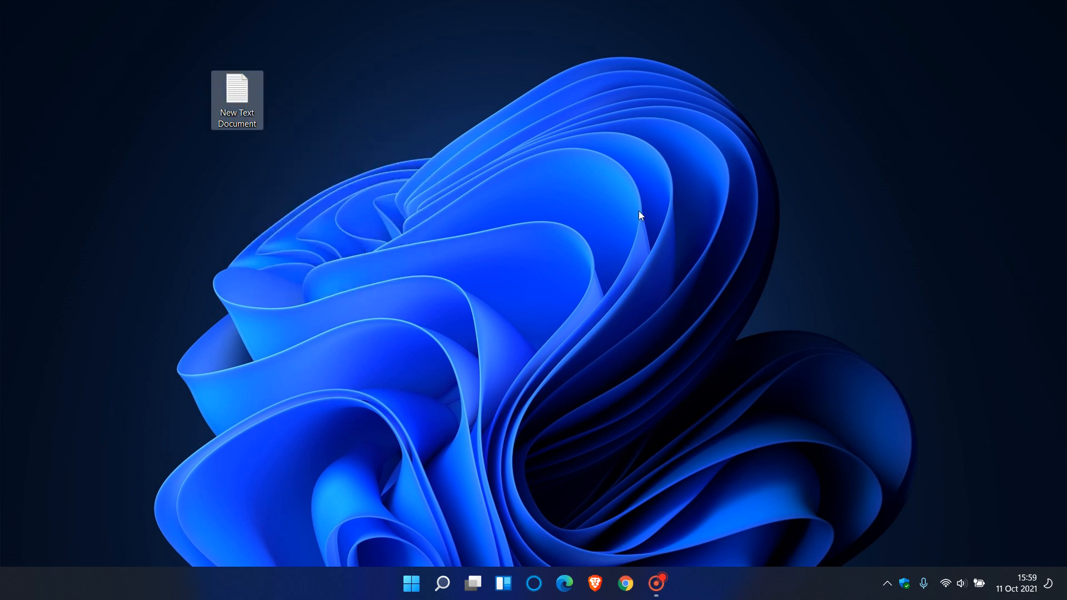